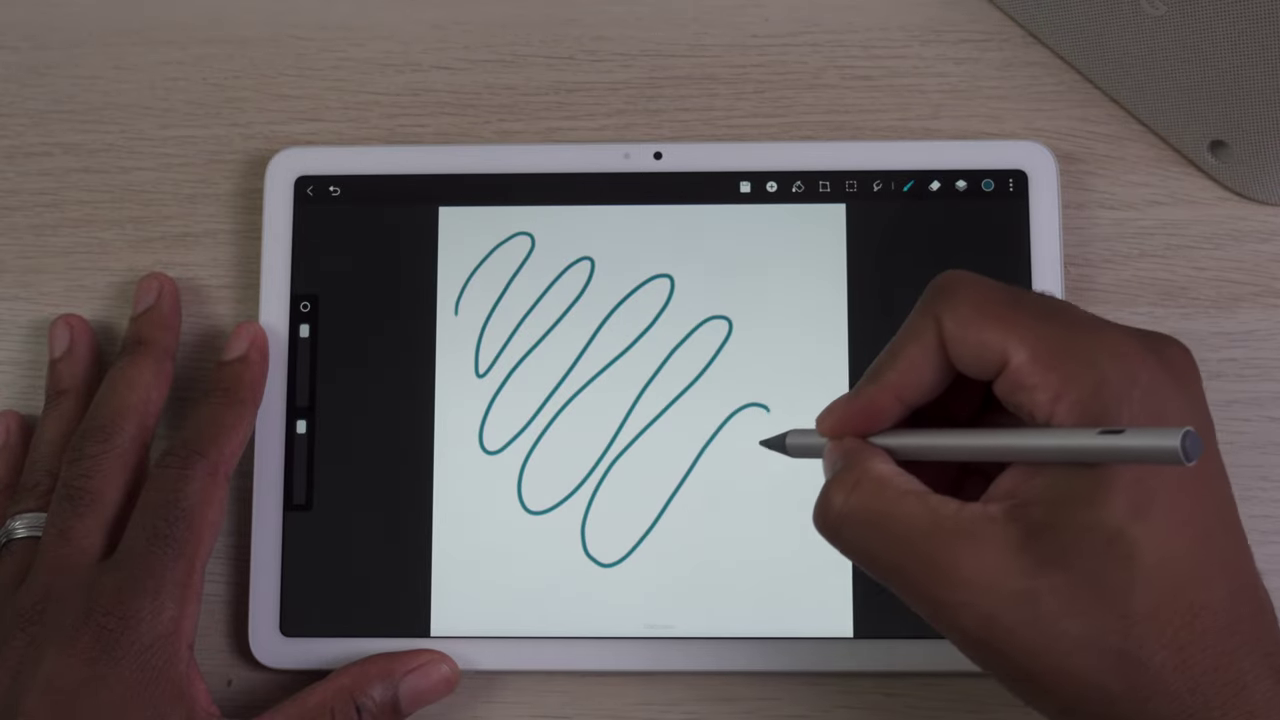
Draw another loop of the teal zigzag stroke heading toward the lower right of the canvas.
drag(760, 420, 760, 560)
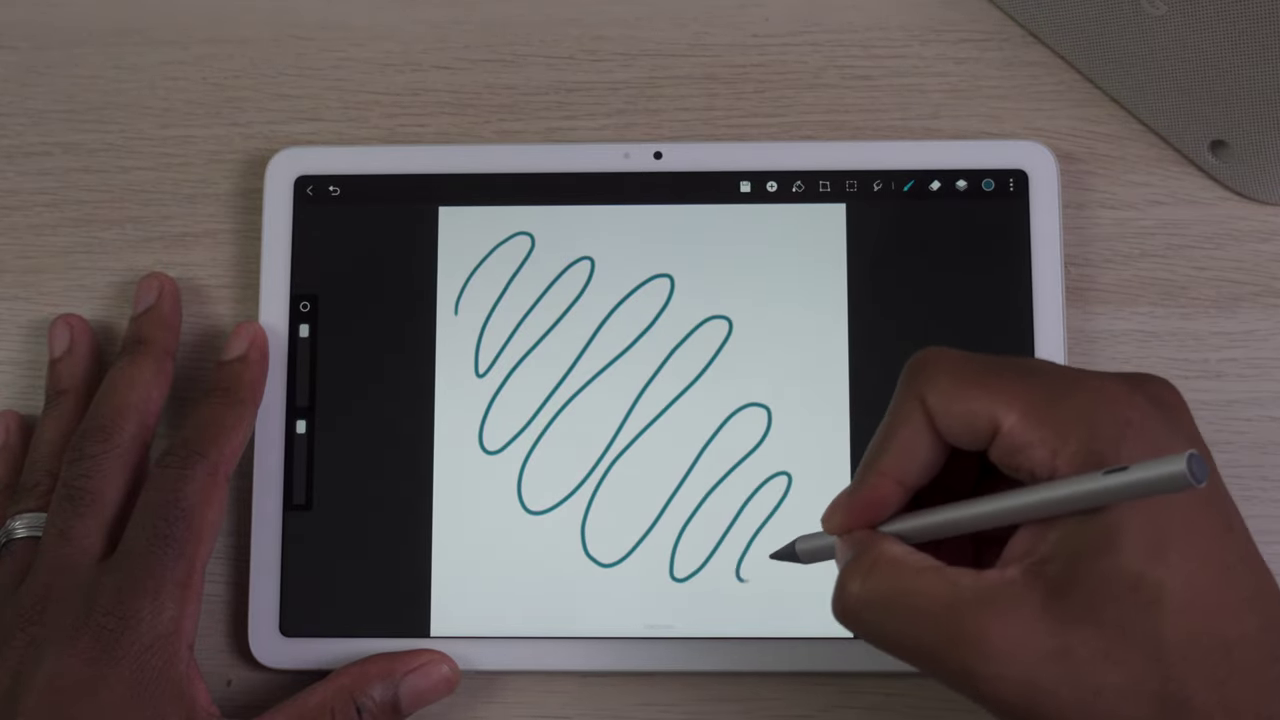